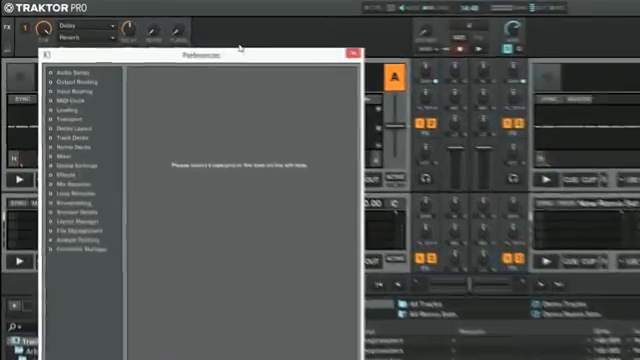
Step: Bring up Preferences on the Audio Setup page via File > Audio and MIDI Settings
{"action": "left_click", "coordinate": [72, 76]}
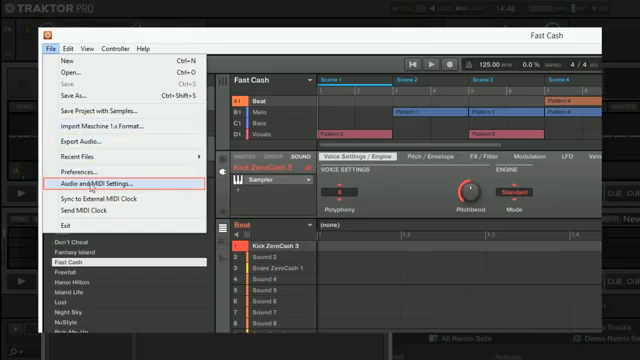
{"action": "left_click", "coordinate": [98, 184]}
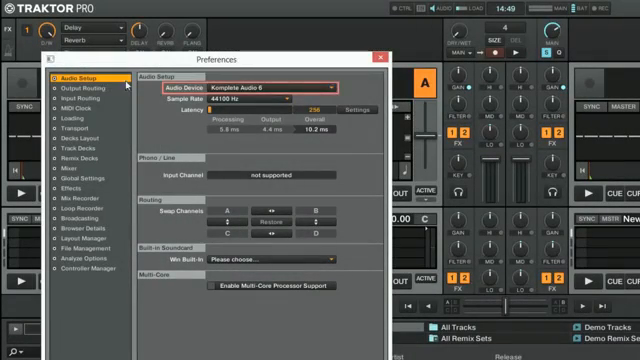
Step: Choose the Komplete Audio 6 ASIO driver as Traktor's audio device
{"action": "left_click", "coordinate": [284, 86]}
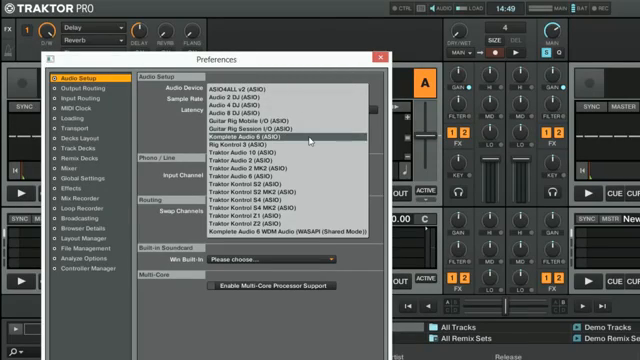
{"action": "left_click", "coordinate": [272, 132]}
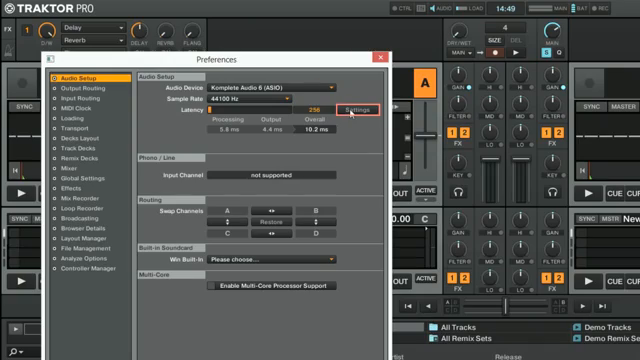
Step: Launch the Komplete Audio 6 Control Panel from the Latency settings button
{"action": "left_click", "coordinate": [354, 110]}
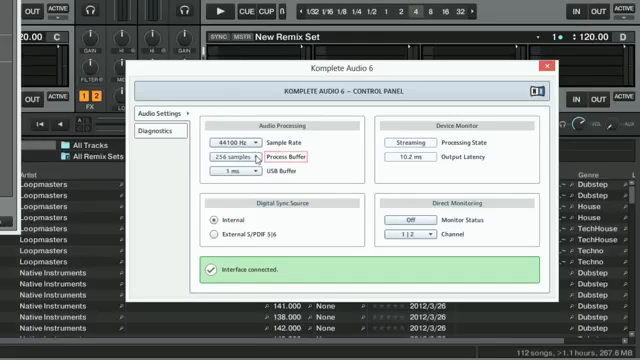
Step: Show the Processing Buffer size options (16 to 2048 samples)
{"action": "left_click", "coordinate": [236, 160]}
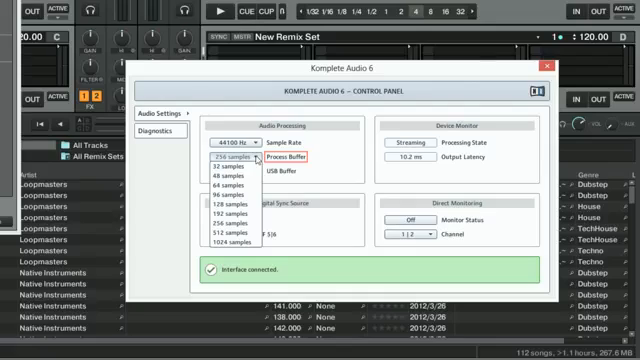
{"action": "mouse_move", "coordinate": [224, 232]}
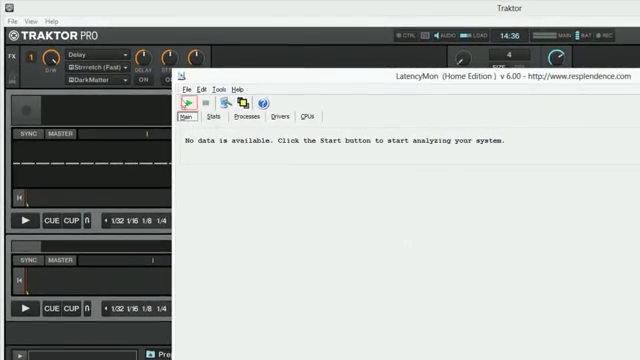
Step: Start LatencyMon's real-time audio analysis and view its statistics page
{"action": "left_click", "coordinate": [184, 104]}
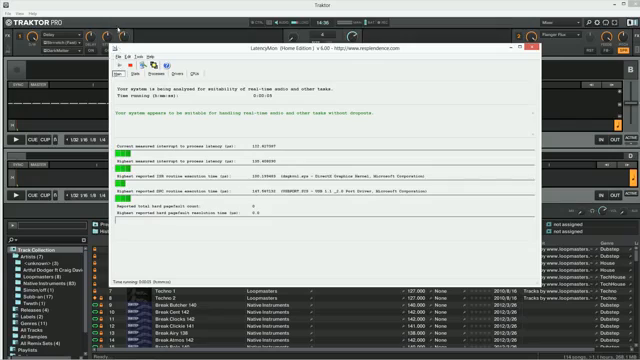
{"action": "left_click", "coordinate": [520, 56]}
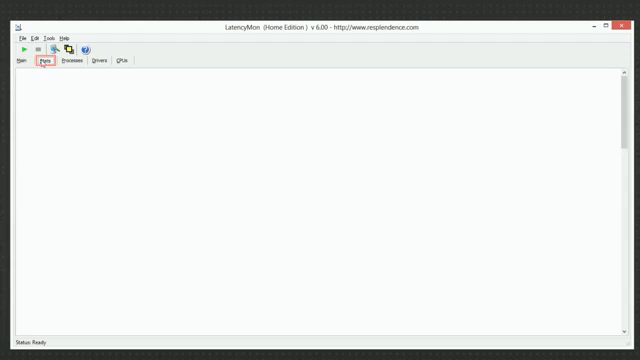
{"action": "left_click", "coordinate": [12, 64]}
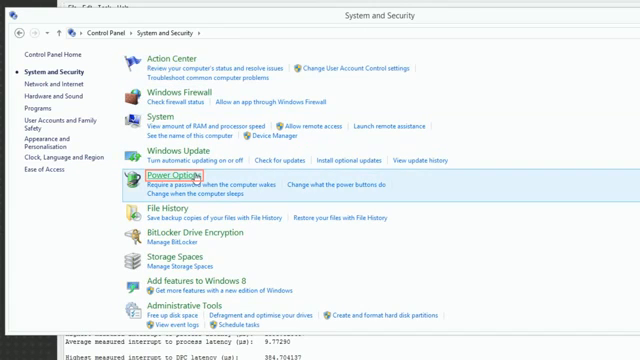
Step: Go to Power Options under System and Security
{"action": "left_click", "coordinate": [160, 180]}
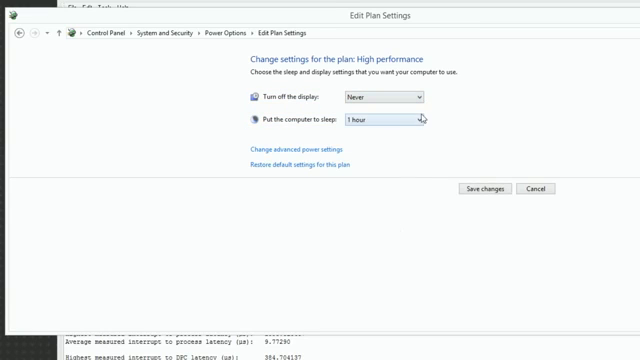
Step: Set the High performance plan never to put the computer to sleep
{"action": "left_click", "coordinate": [380, 120]}
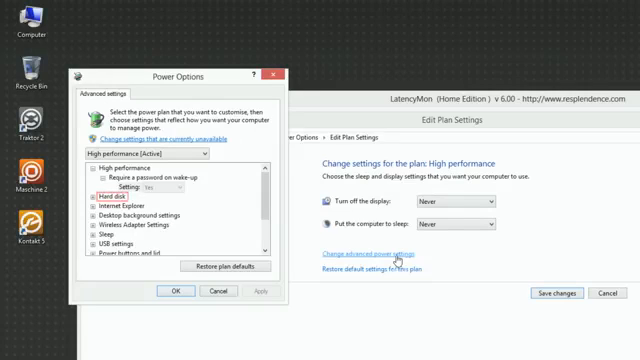
Step: Disable USB selective suspend and set processor state to 100% in advanced power settings
{"action": "left_click", "coordinate": [100, 188]}
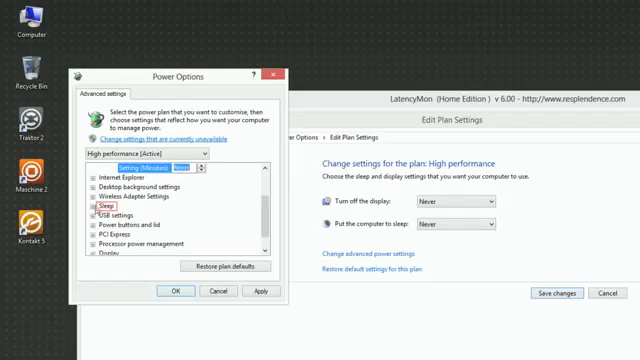
{"action": "left_click", "coordinate": [88, 204]}
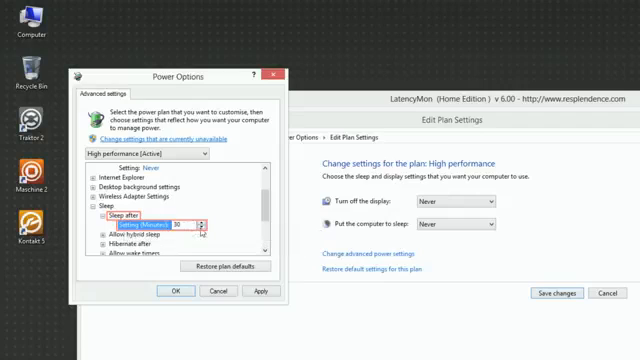
{"action": "left_click", "coordinate": [204, 224]}
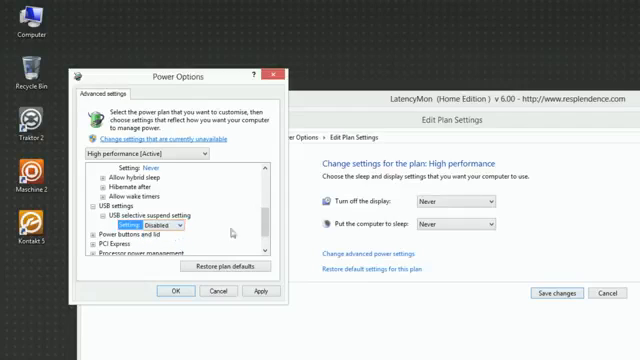
{"action": "scroll", "scroll_direction": "down", "scroll_amount": 3}
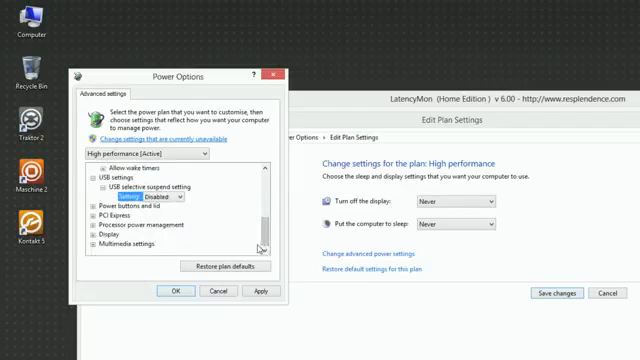
{"action": "left_click", "coordinate": [96, 214]}
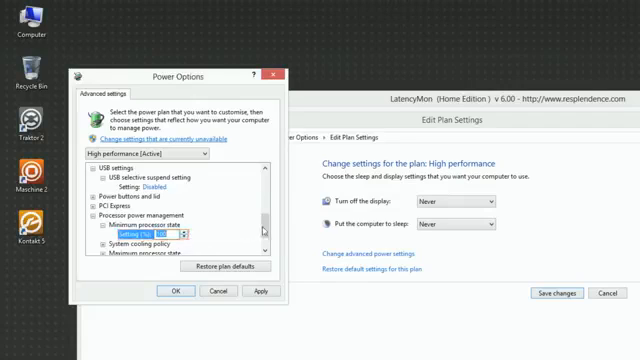
{"action": "scroll", "scroll_direction": "down", "scroll_amount": 3}
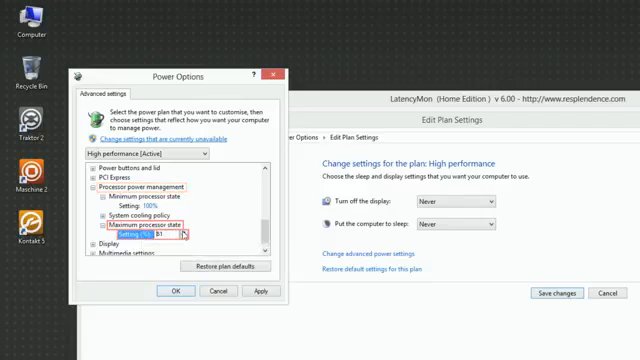
{"action": "type", "text": "100%"}
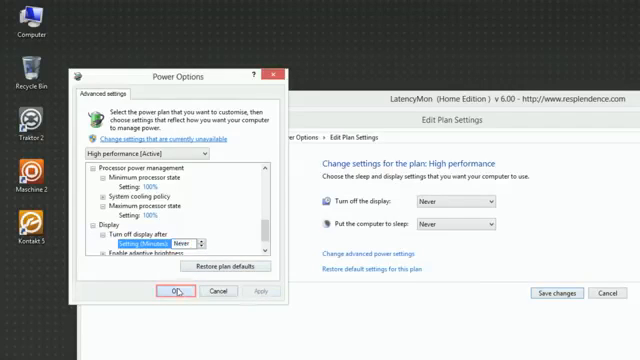
Step: Confirm the advanced settings and save the High performance plan with timeouts at Never
{"action": "left_click", "coordinate": [168, 292]}
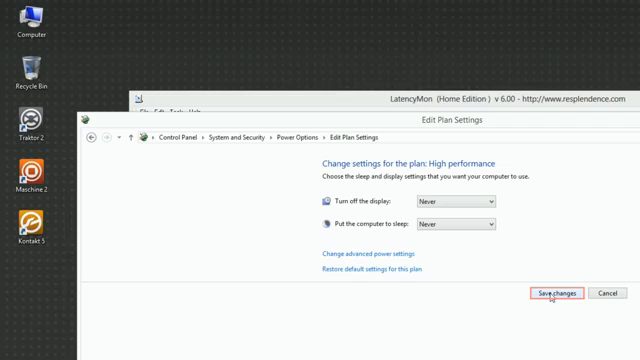
{"action": "left_click", "coordinate": [544, 292]}
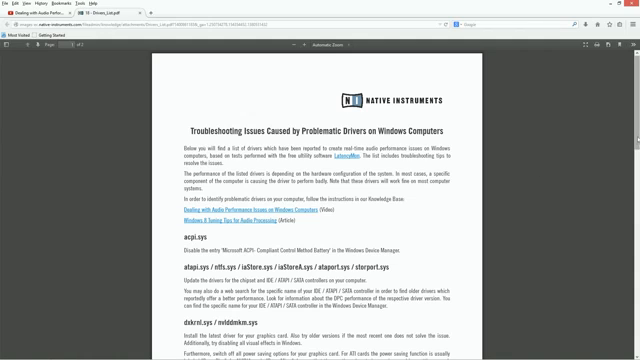
Step: Scroll through the Native Instruments article's list of problematic Windows drivers
{"action": "scroll", "scroll_direction": "down", "scroll_amount": 3}
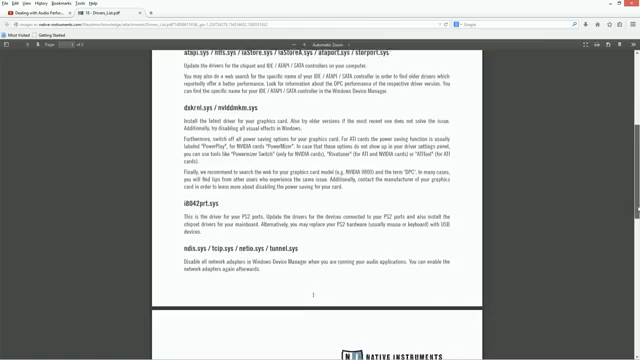
{"action": "scroll", "scroll_direction": "down", "scroll_amount": 3}
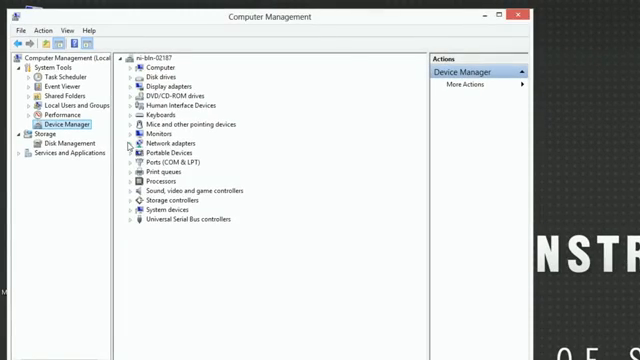
Step: Disable the Intel Gigabit network adapter from its right-click menu and confirm its state
{"action": "right_click", "coordinate": [156, 156]}
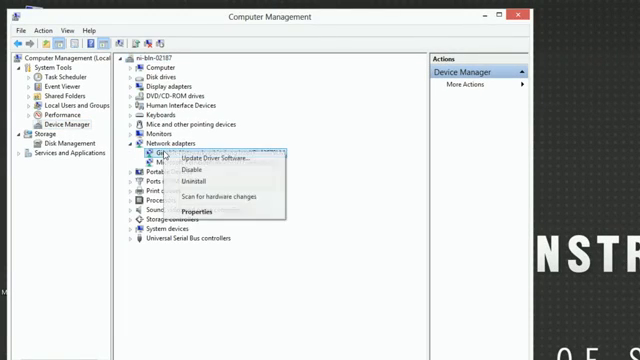
{"action": "left_click", "coordinate": [200, 170]}
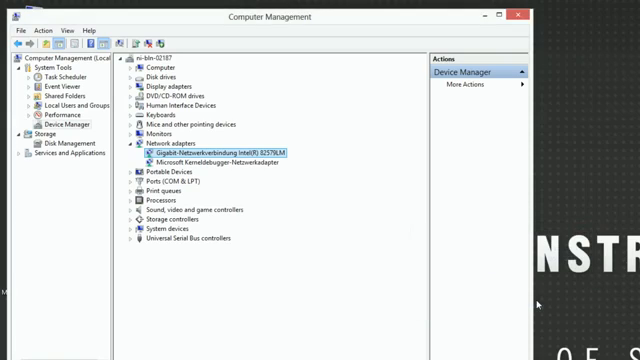
{"action": "right_click", "coordinate": [210, 162]}
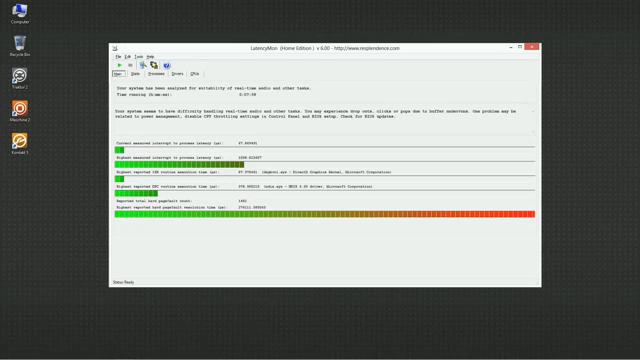
{"action": "mouse_move", "coordinate": [116, 62]}
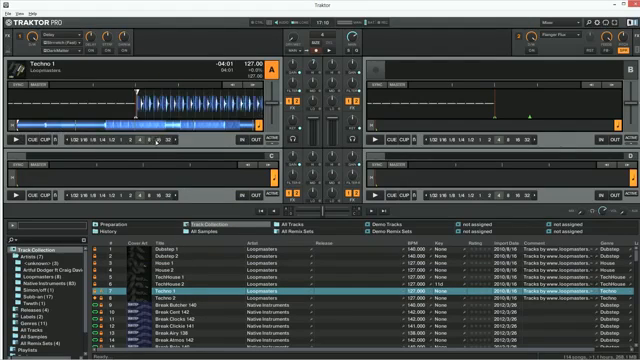
Step: Restart LatencyMon monitoring while a Traktor track plays to get an updated report
{"action": "left_click", "coordinate": [16, 132]}
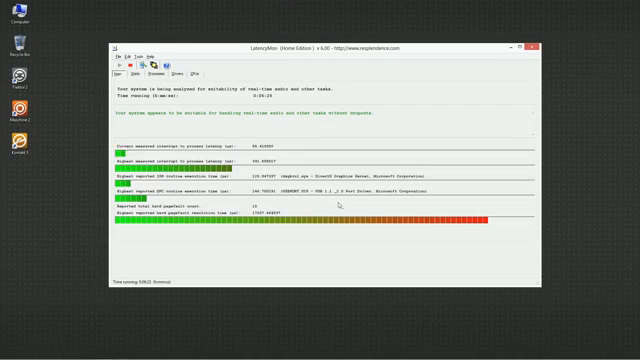
{"action": "left_click", "coordinate": [144, 62]}
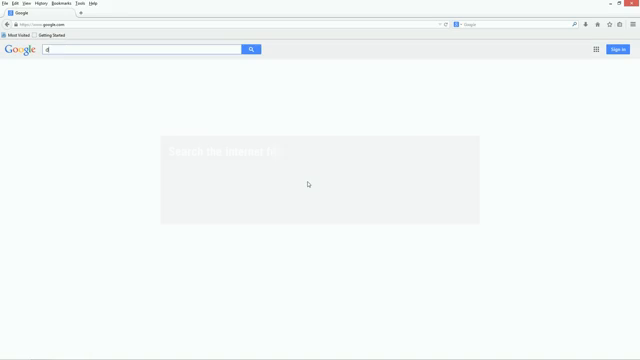
Step: Search Google for "dell optiplex" to find drivers LatencyMon flagged
{"action": "type", "text": "ell optiplex"}
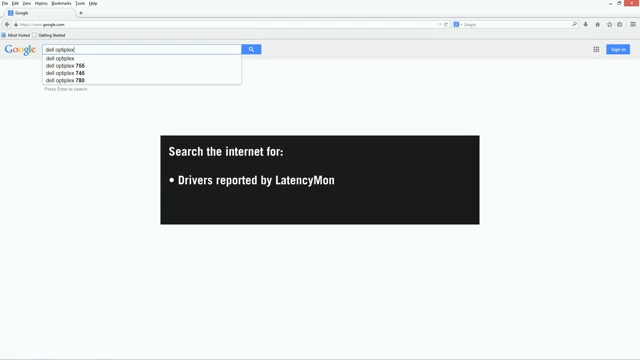